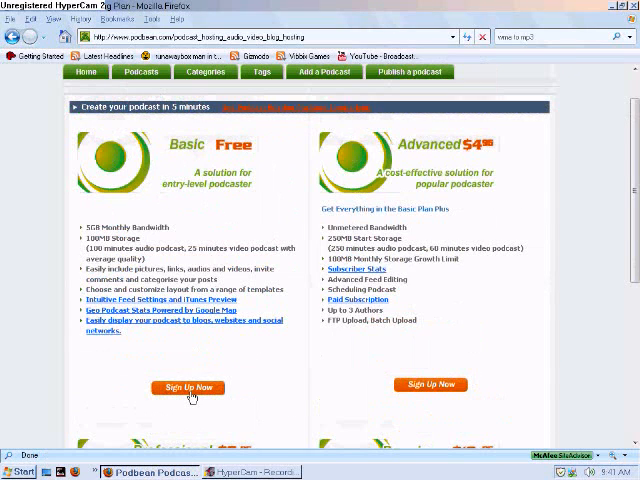
# Step: Open the Basic Free plan sign-up form and scroll through its account fields
pyautogui.click(188, 388)
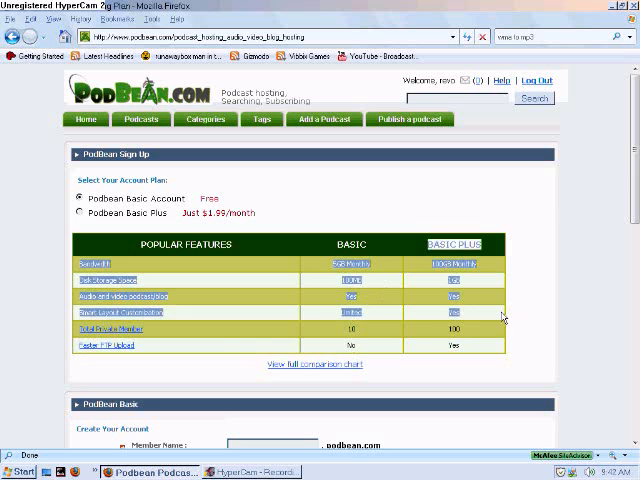
pyautogui.scroll(-3)
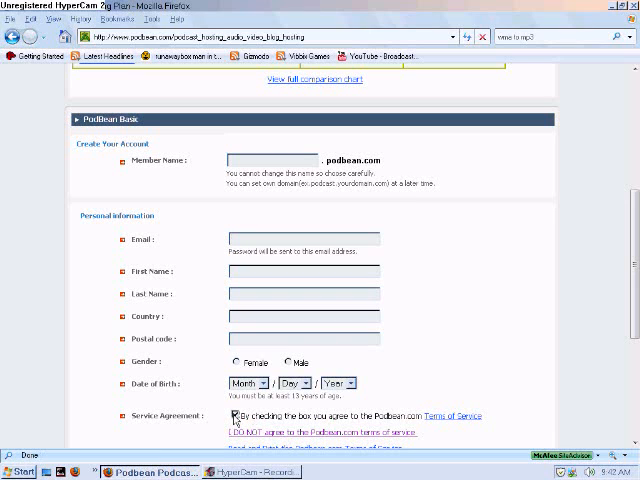
pyautogui.scroll(-3)
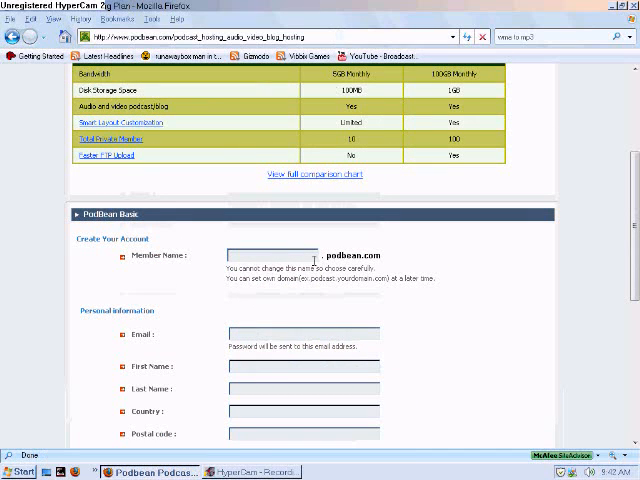
pyautogui.write('hh')
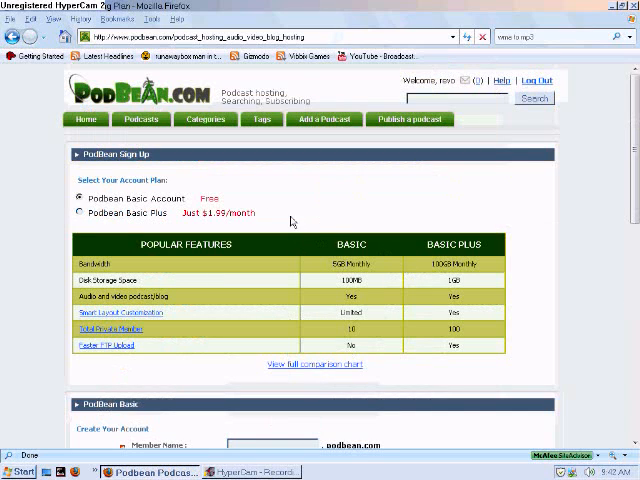
# Step: Open the revo.podbean.com blog and scroll down its posts
pyautogui.click(78, 213)
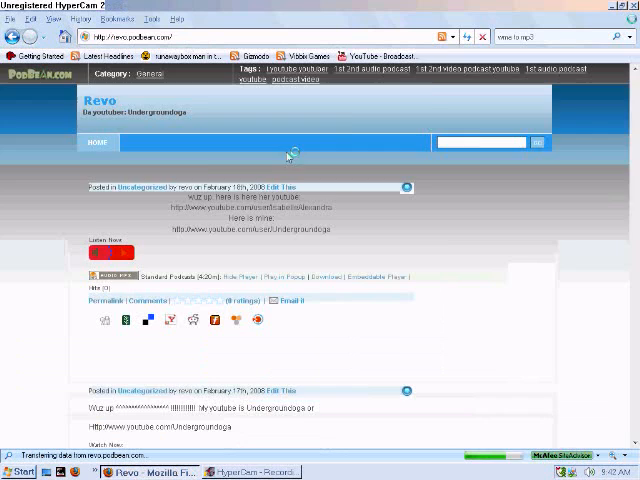
pyautogui.scroll(-3)
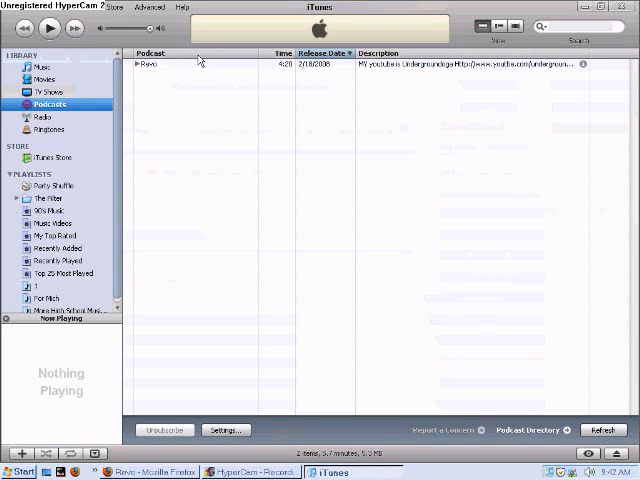
# Step: Return from iTunes to the Revo blog in Firefox
pyautogui.click(139, 64)
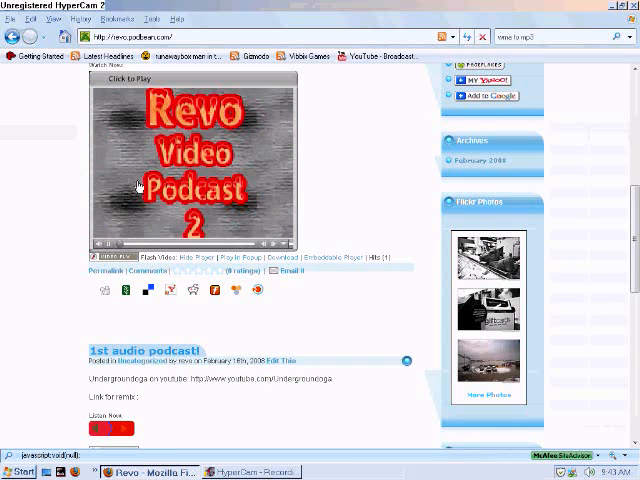
# Step: Scroll past the Revo blog posts and go to the Podbean Dashboard
pyautogui.scroll(-3)
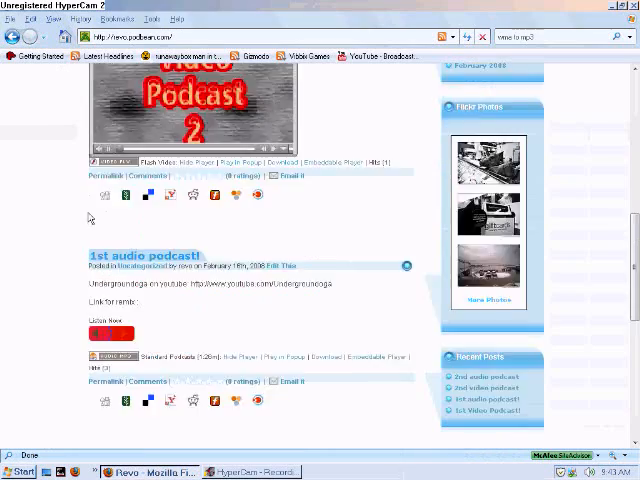
pyautogui.scroll(-3)
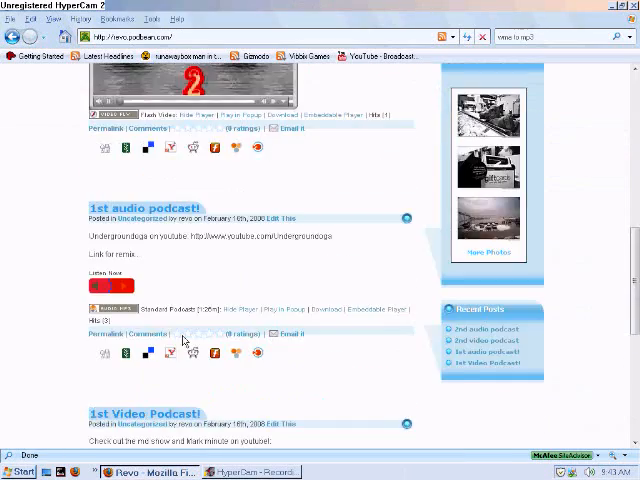
pyautogui.scroll(-3)
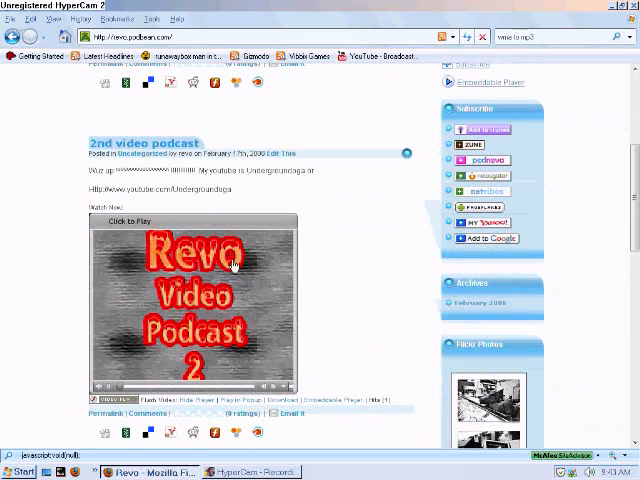
pyautogui.scroll(-3)
pyautogui.write('stolen')
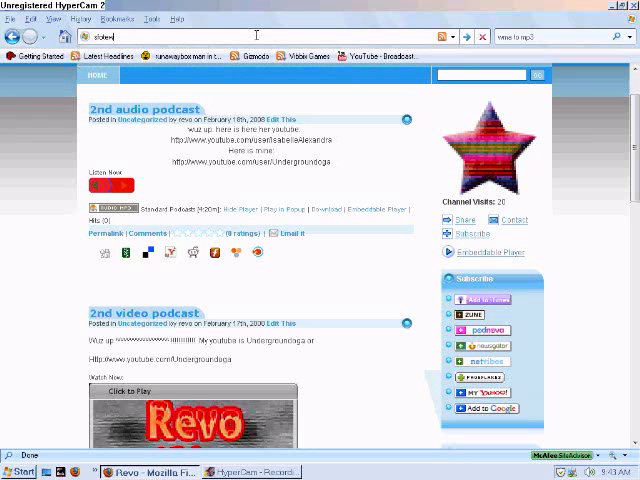
pyautogui.write('dowl')
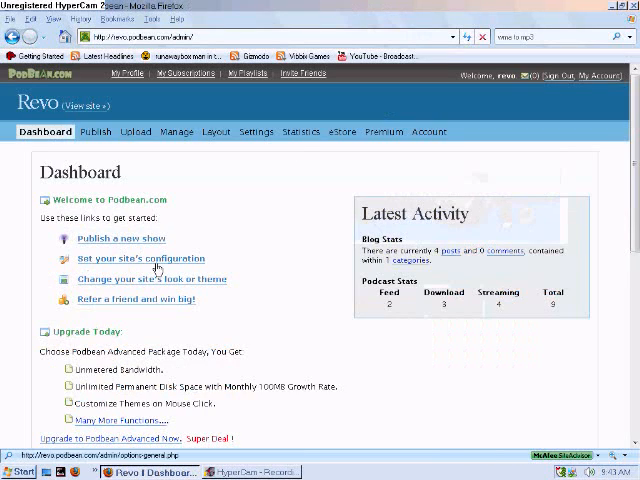
# Step: Review uploaded files in Media Manager, then open the supported-formats FAQ in a new tab
pyautogui.click(120, 238)
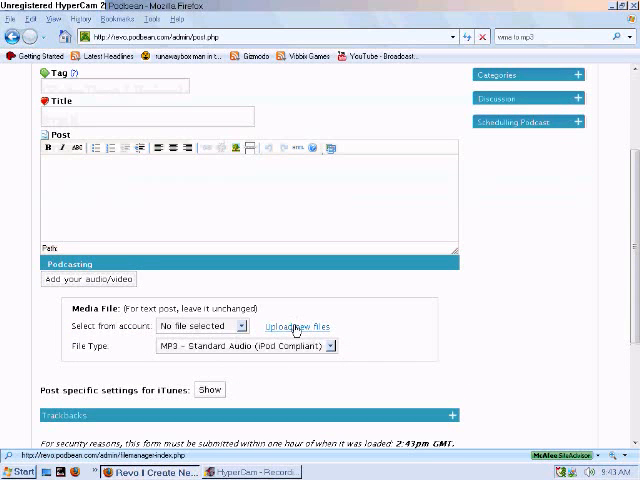
pyautogui.click(297, 326)
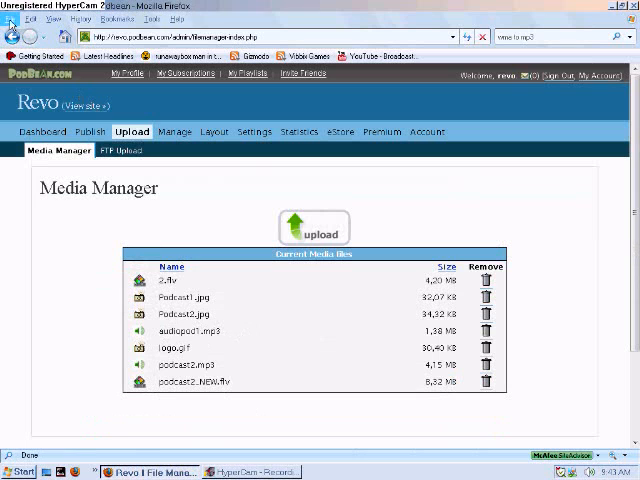
pyautogui.click(314, 226)
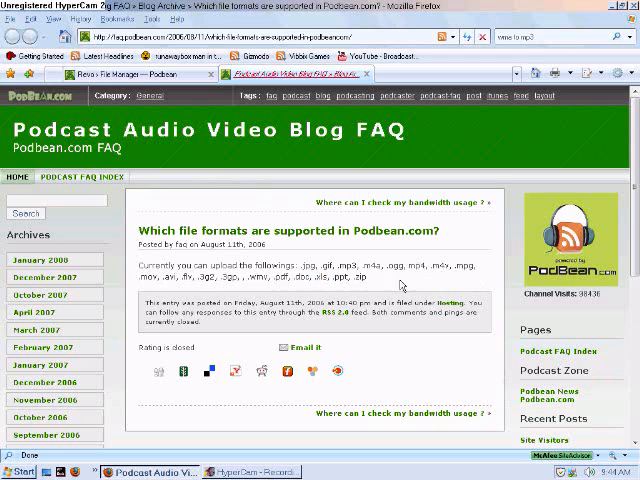
pyautogui.moveTo(140, 262); pyautogui.dragTo(360, 280)
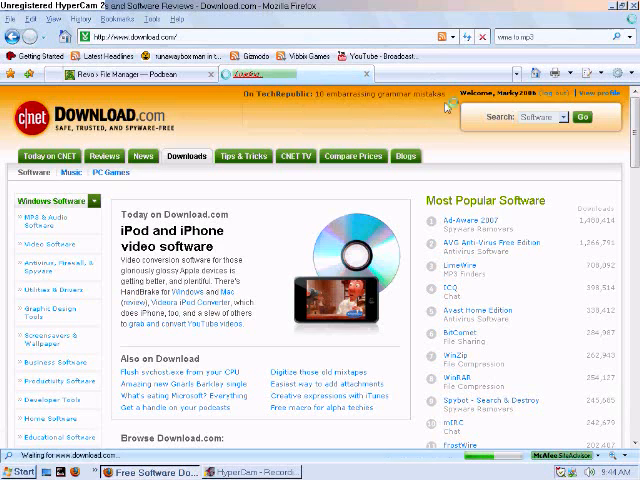
# Step: Search Download.com for 'wma to mp3' and open NBFree WMA to MP3 Converter 2
pyautogui.click(583, 117)
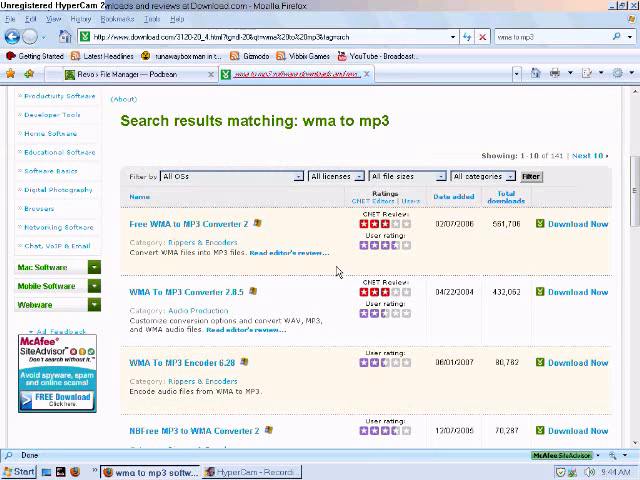
pyautogui.click(22, 471)
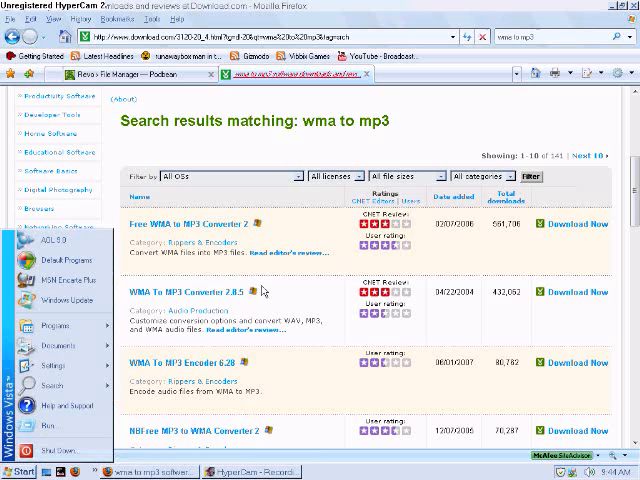
pyautogui.scroll(-3)
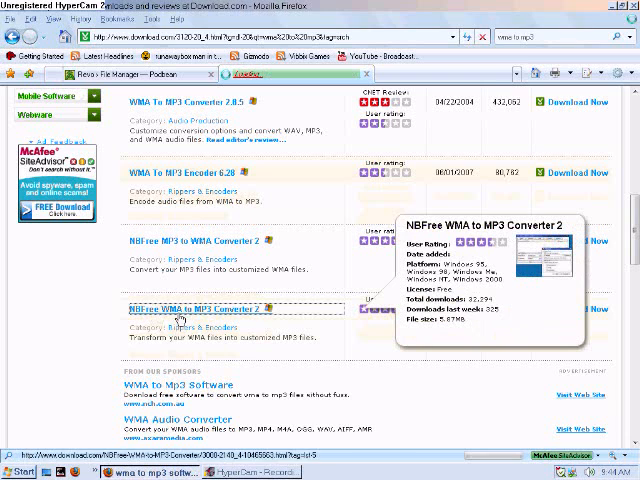
pyautogui.click(195, 309)
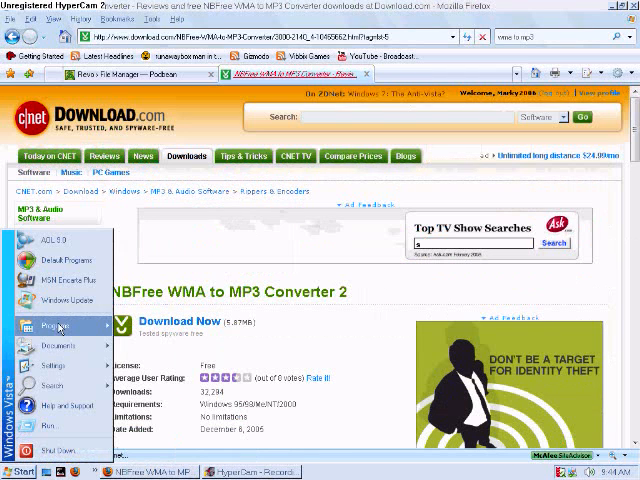
pyautogui.click(47, 325)
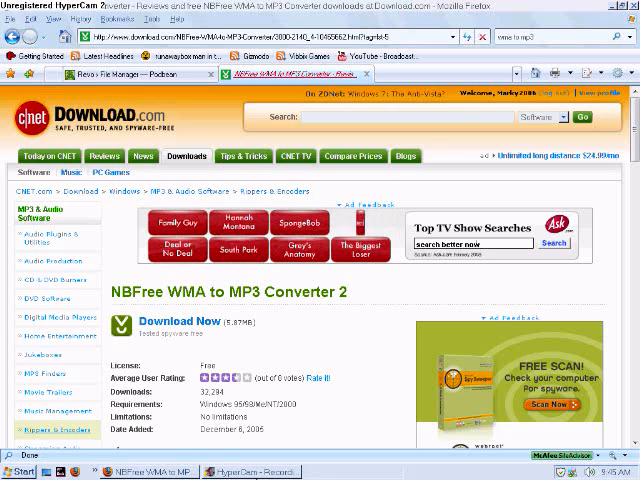
pyautogui.click(22, 470)
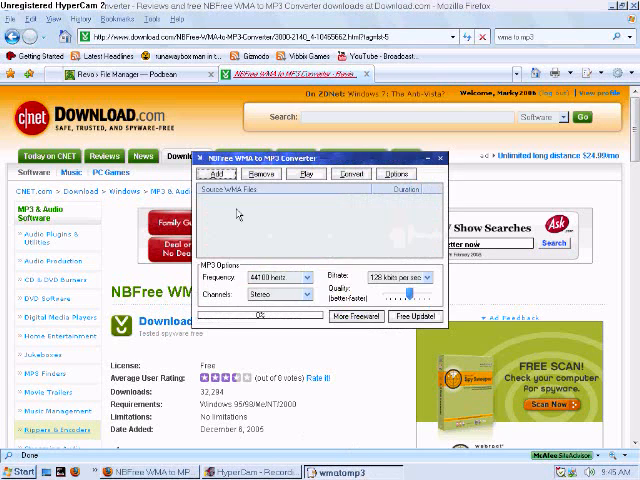
pyautogui.moveTo(293, 220)
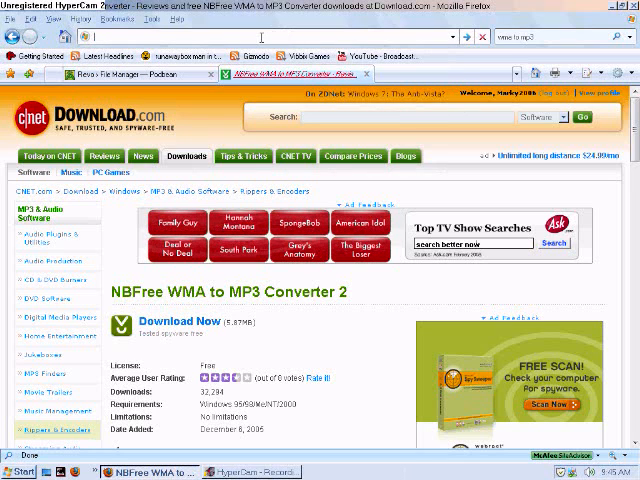
pyautogui.click(22, 471)
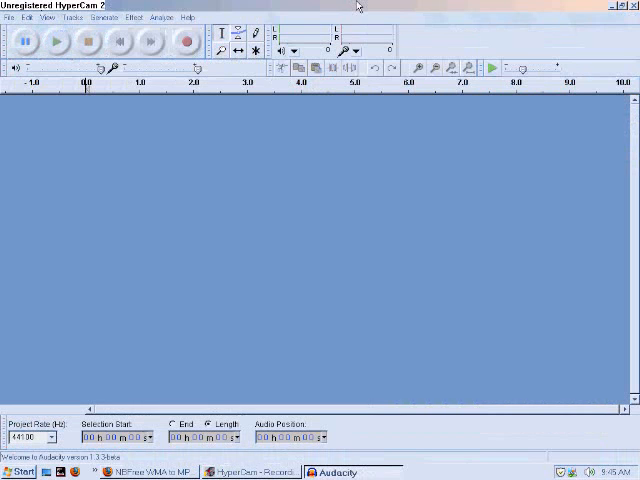
# Step: Record and play back a short mono clip, then start exporting it as MP3
pyautogui.click(186, 40)
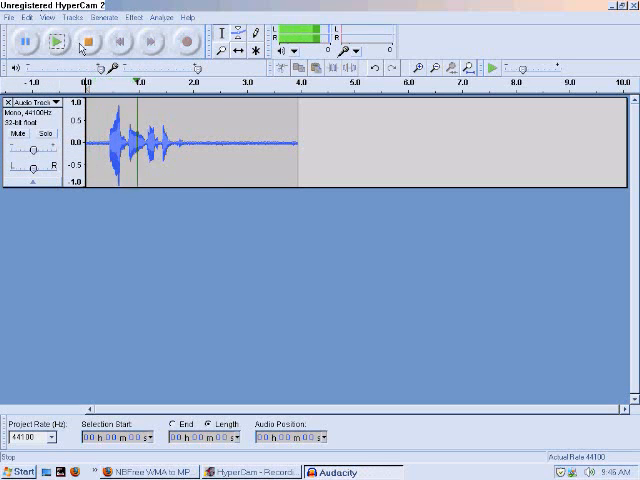
pyautogui.click(53, 40)
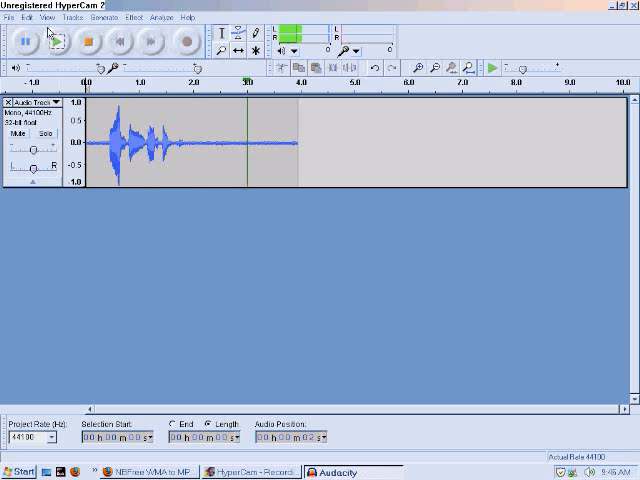
pyautogui.click(10, 17)
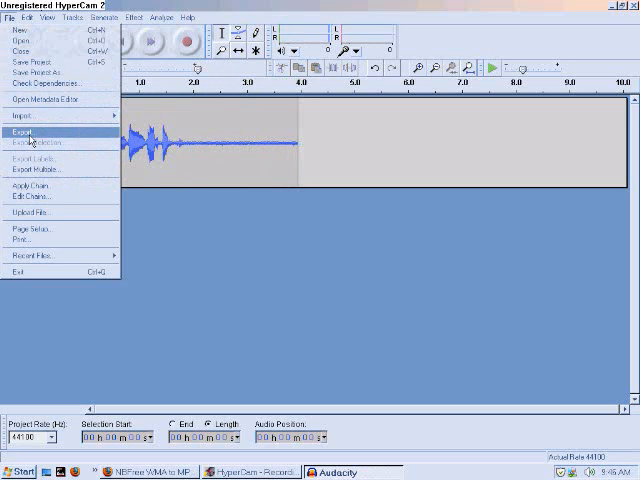
pyautogui.click(22, 131)
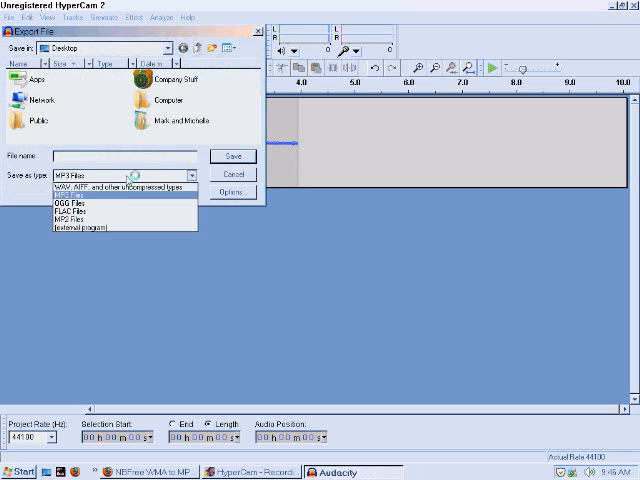